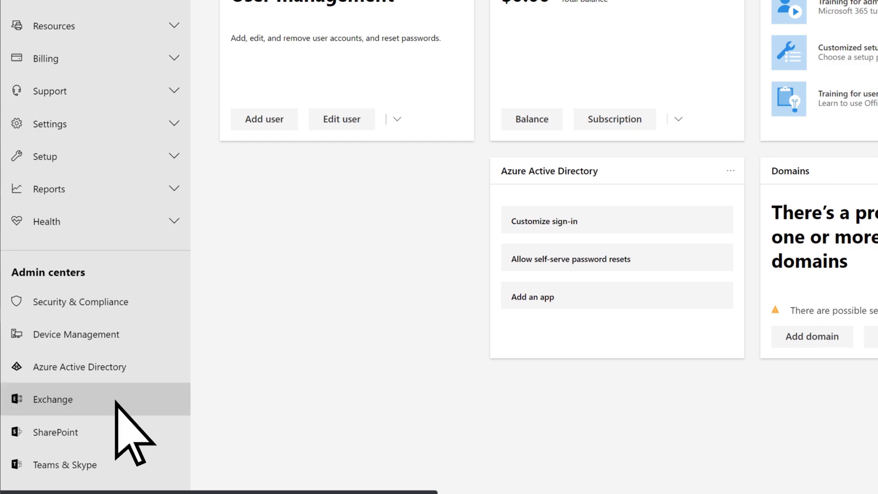
Go to Exchange mail flow rules and bring up the new-rule choices
left_click(52, 400)
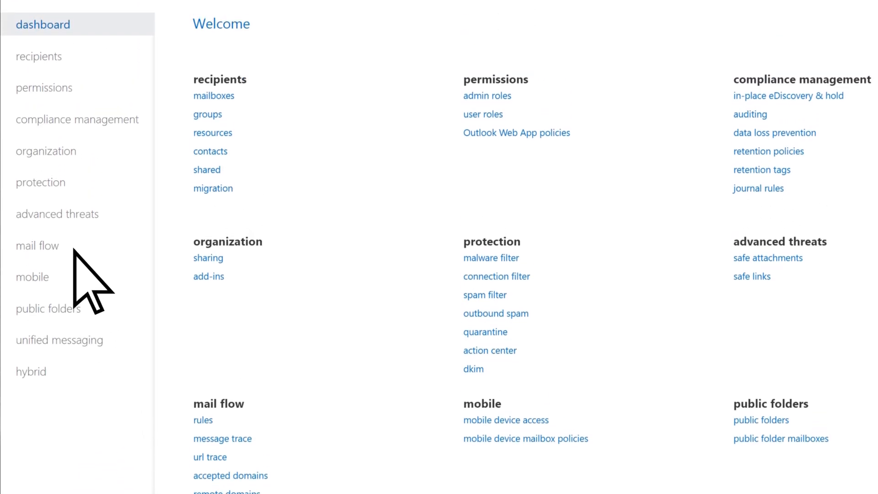
left_click(38, 248)
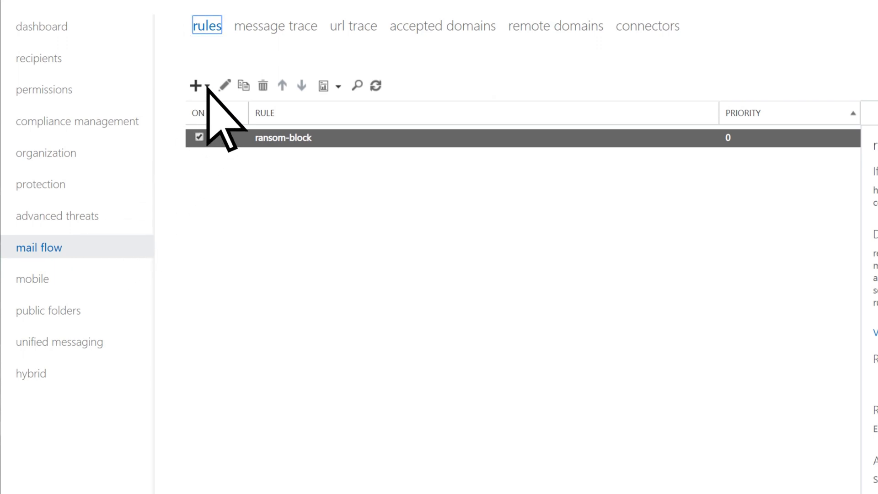
left_click(194, 86)
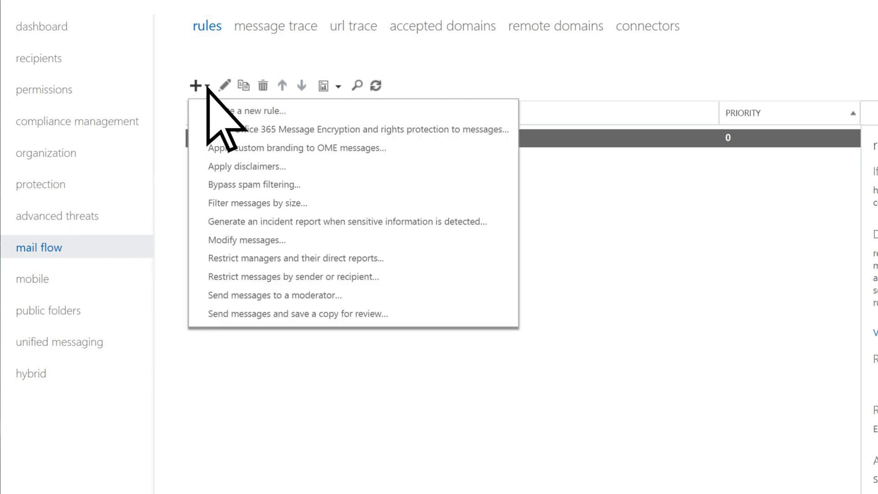
mouse_move(296, 118)
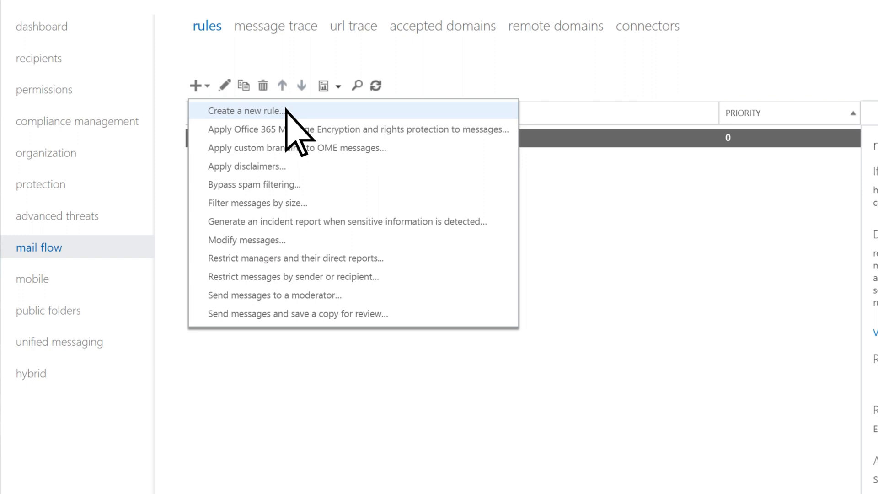
Start a blank rule named 'ransom-warning' and expand More options
left_click(245, 111)
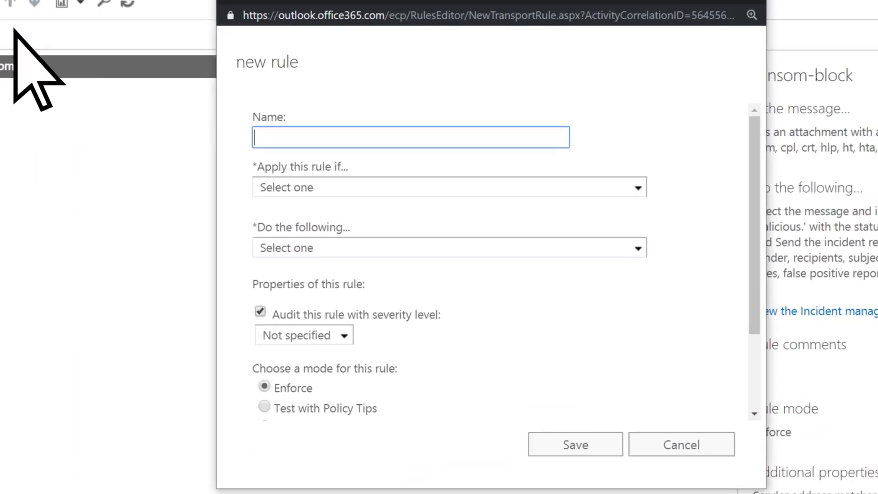
type("ransom-warning")
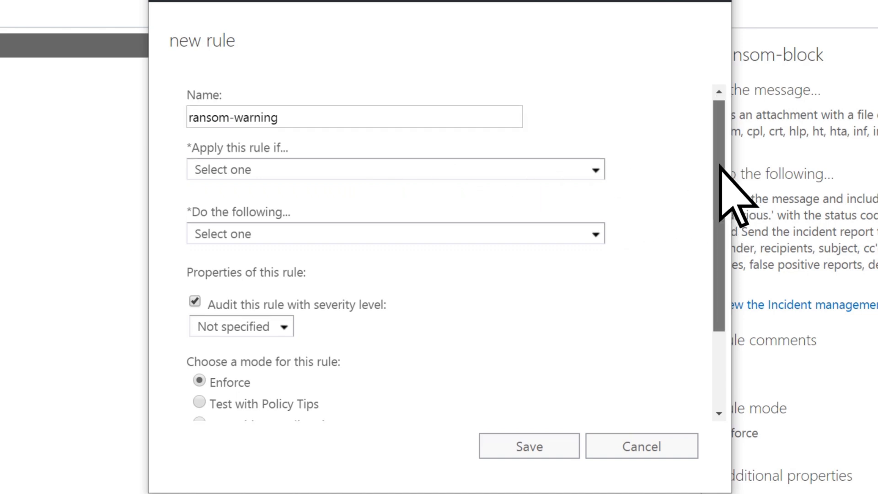
scroll("down", 3)
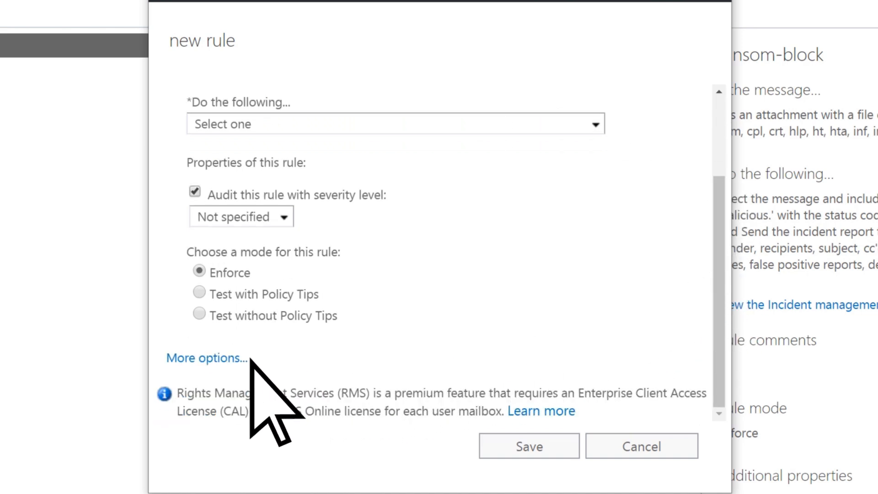
left_click(206, 358)
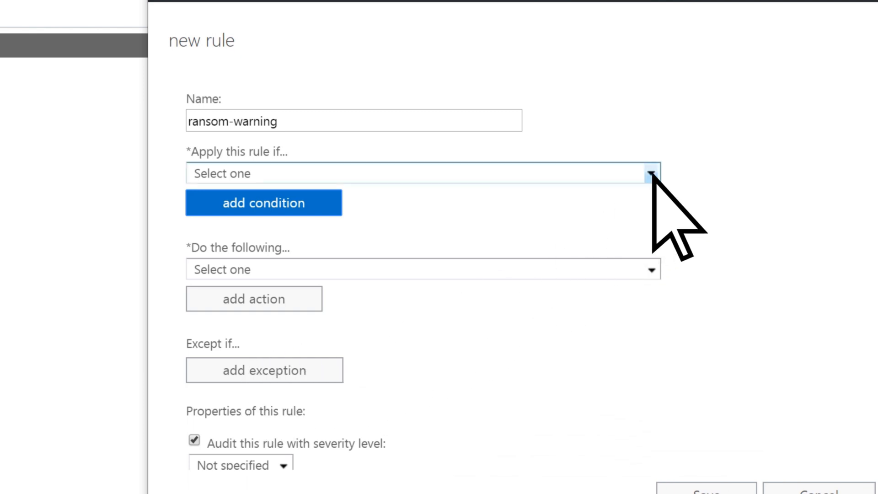
Set the condition to 'Any attachment's file extension includes these words'
left_click(648, 173)
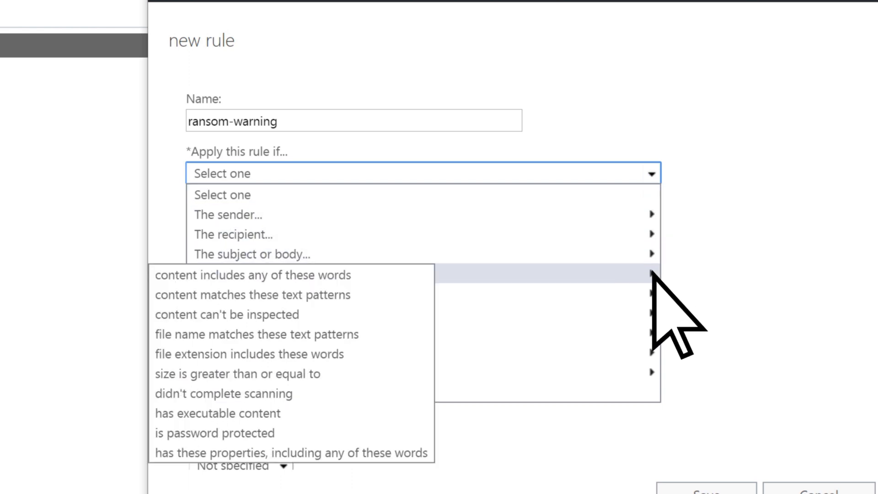
mouse_move(249, 353)
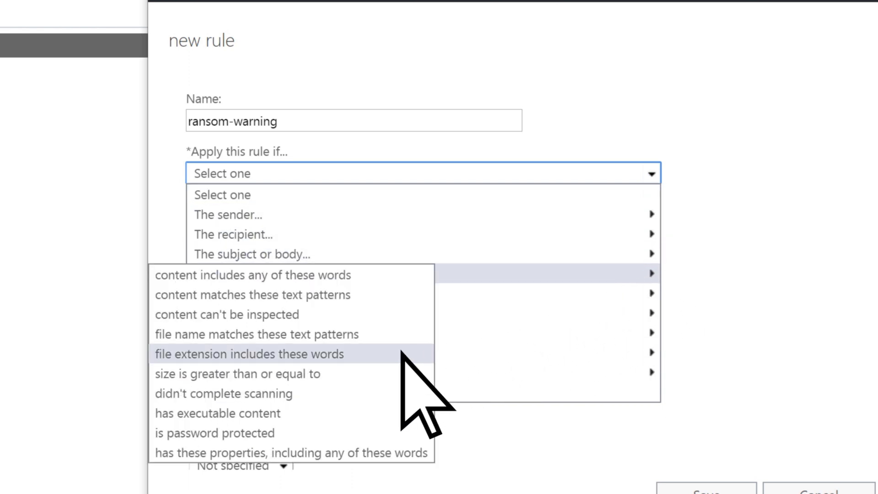
mouse_move(341, 354)
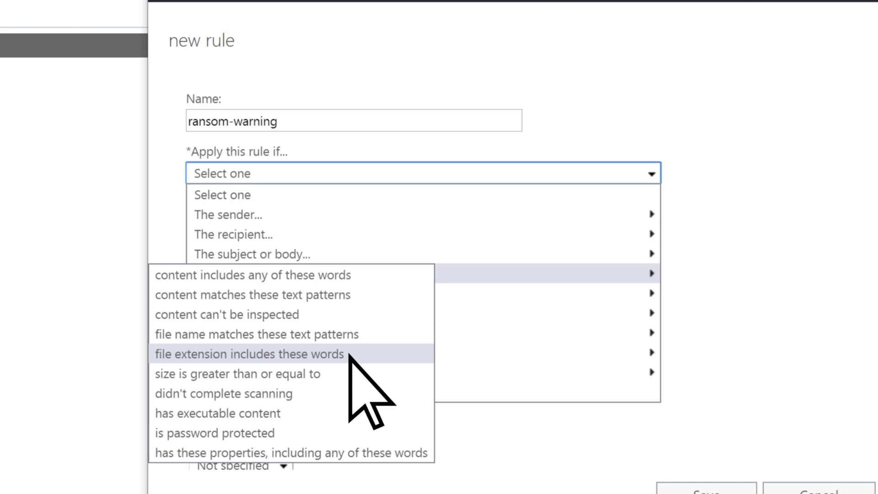
left_click(250, 354)
type("docm")
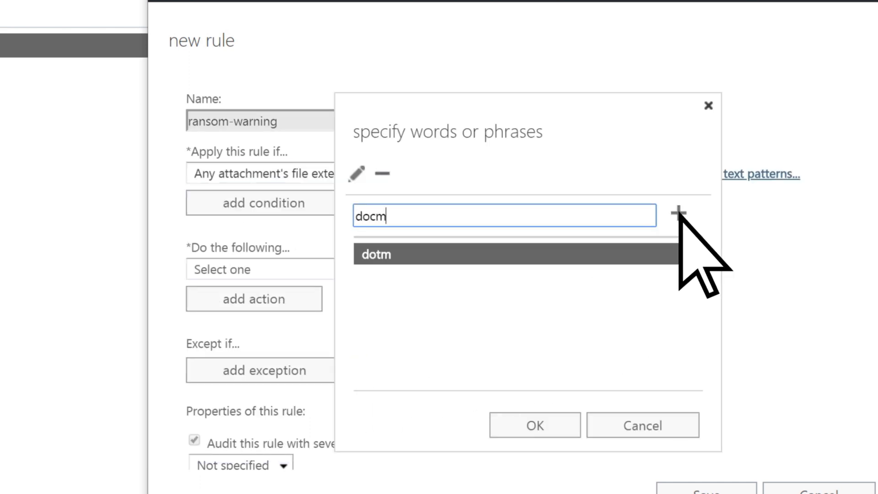
Add the macro extensions (docm, xla, pptm and the rest) to the list and confirm it
left_click(680, 215)
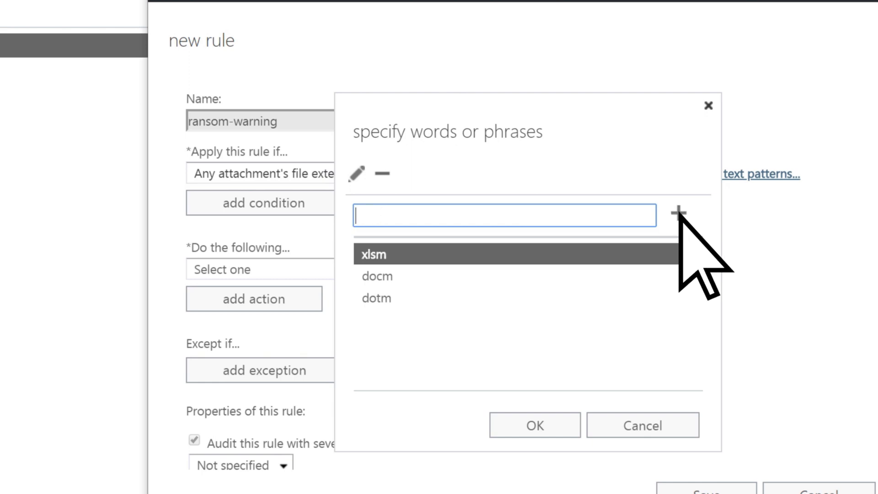
type("xla")
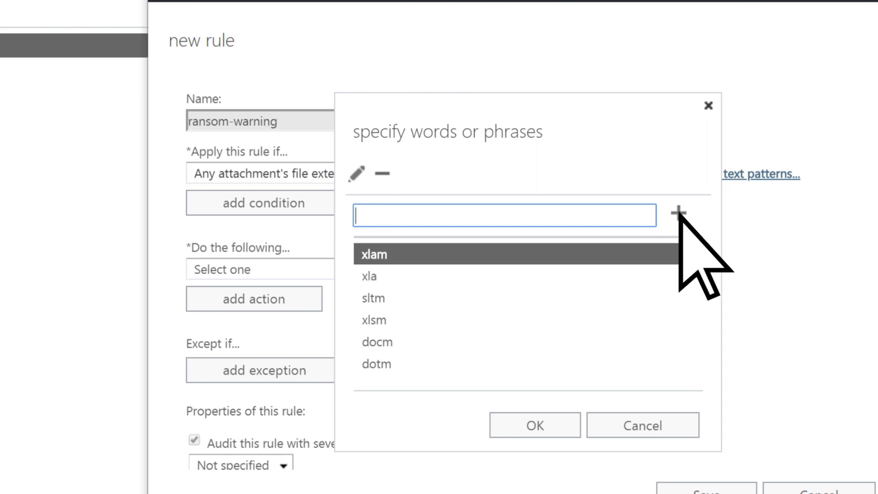
type("pptm")
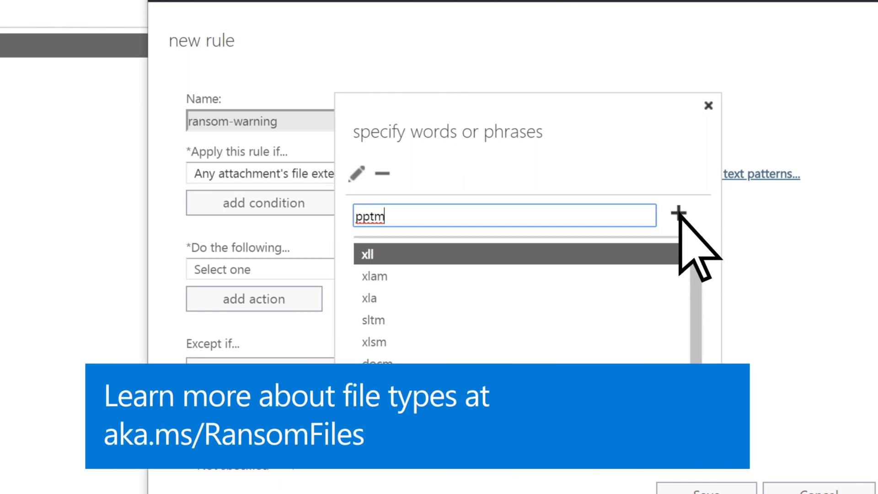
key("BackSpace")
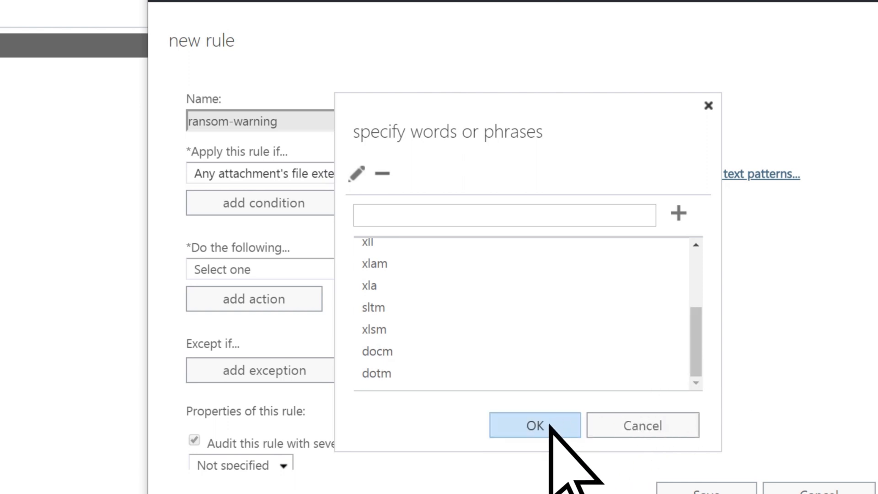
left_click(534, 425)
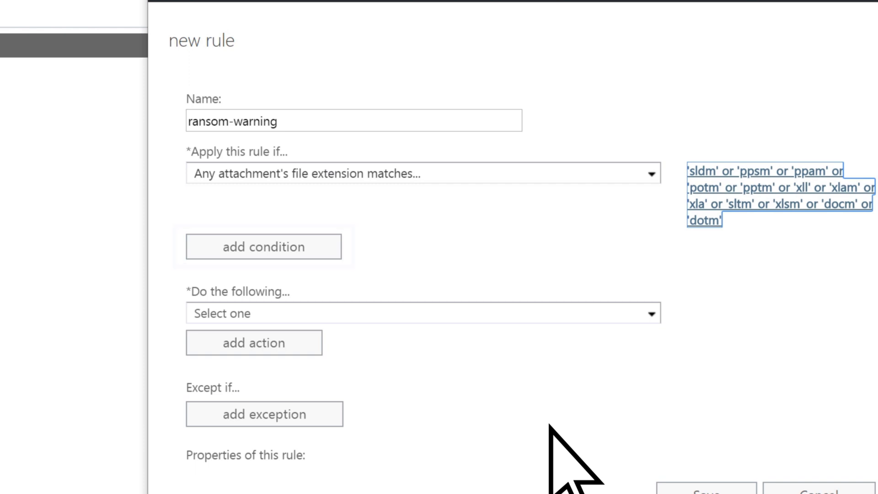
Set the action to notify recipients: 'You have been sent a mail that includes one of the file types with macros. Make sure you know it is safe to open.'
left_click(650, 313)
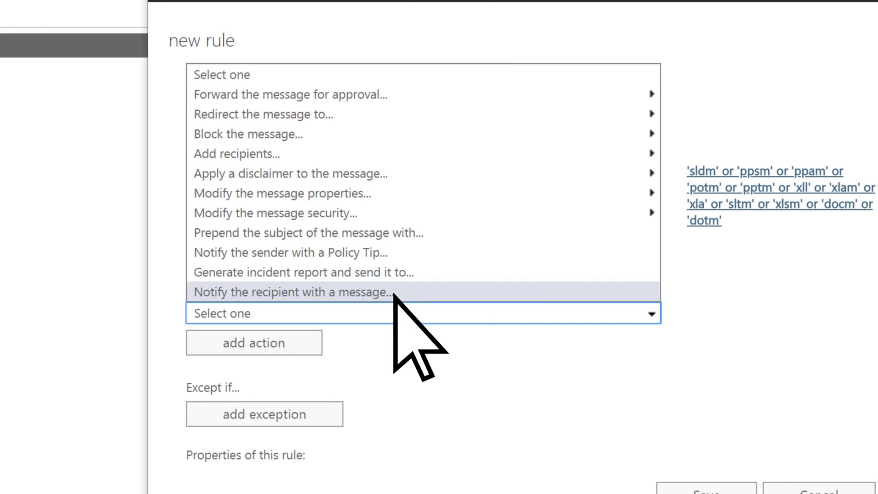
type("You have")
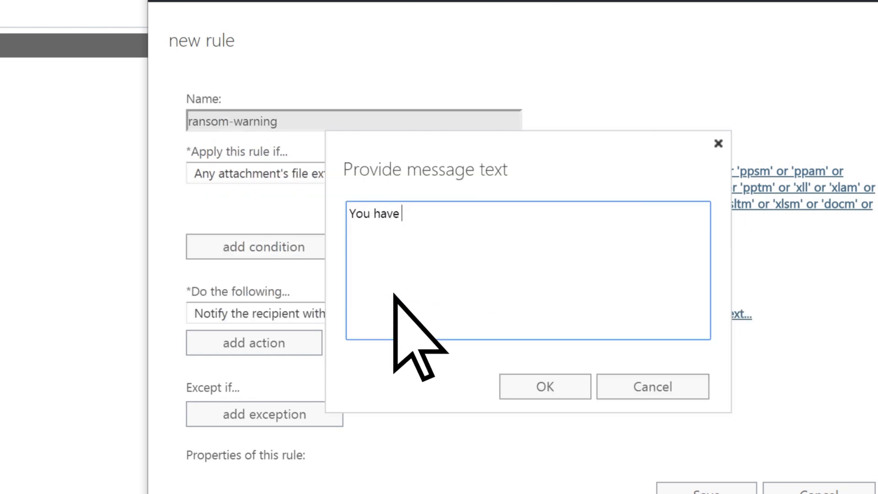
type("been sent a mail that includes one of the file types with macros.")
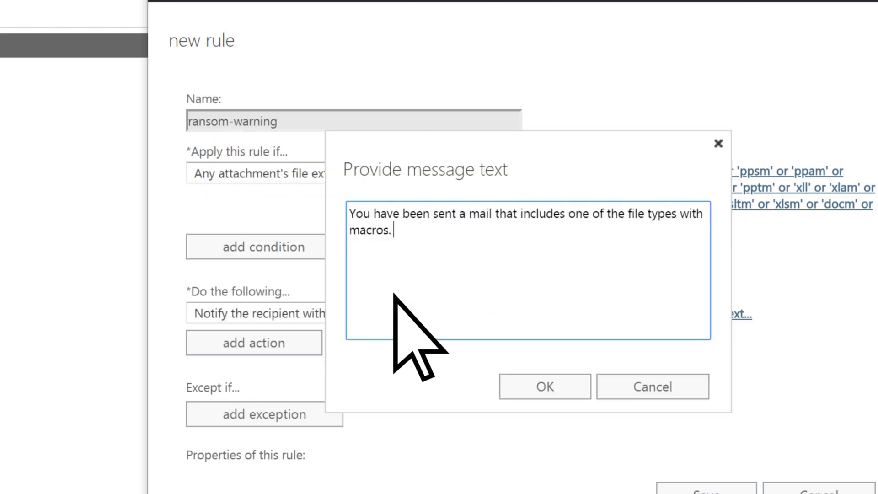
type("Make sure you know it is safe to open.")
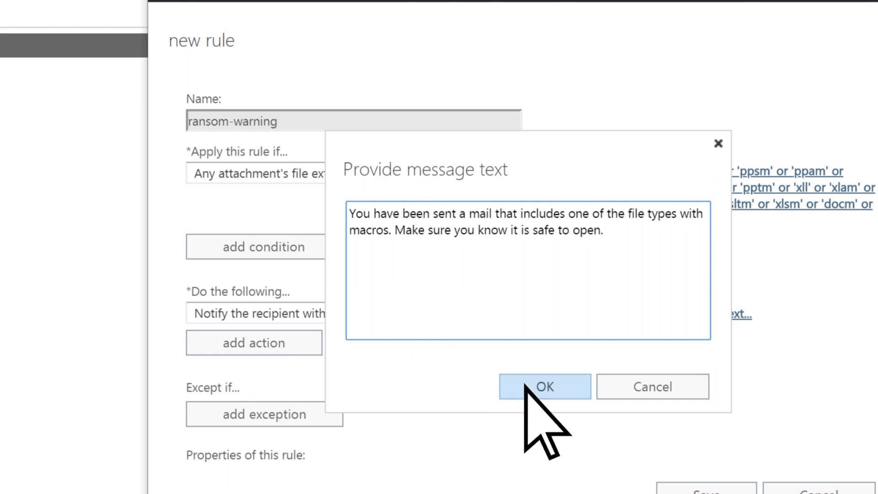
left_click(543, 386)
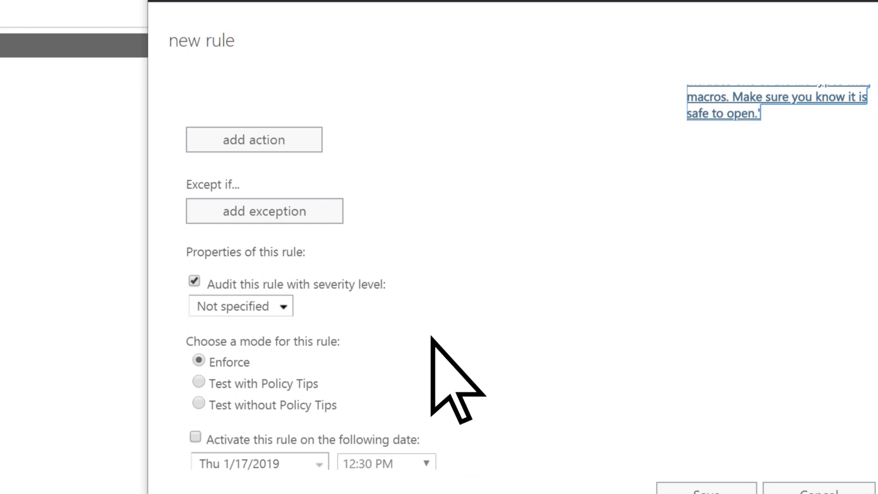
Add an exception for messages whose sender is Wayne
left_click(263, 211)
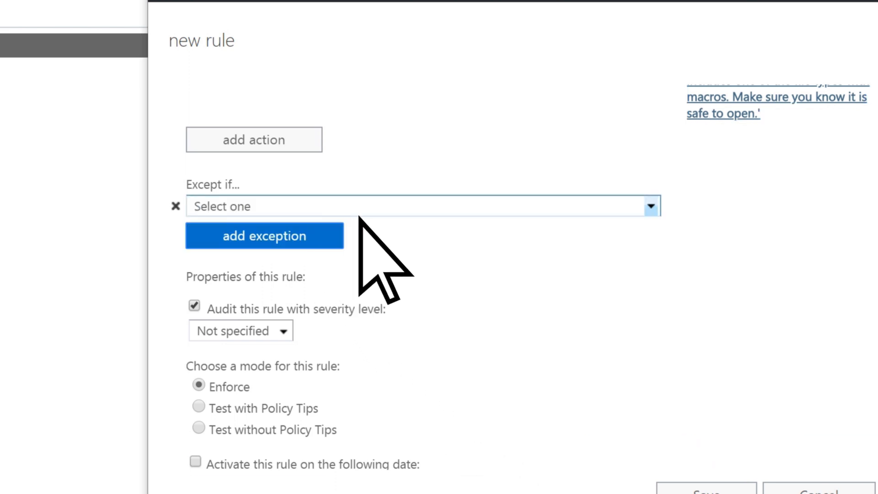
left_click(649, 206)
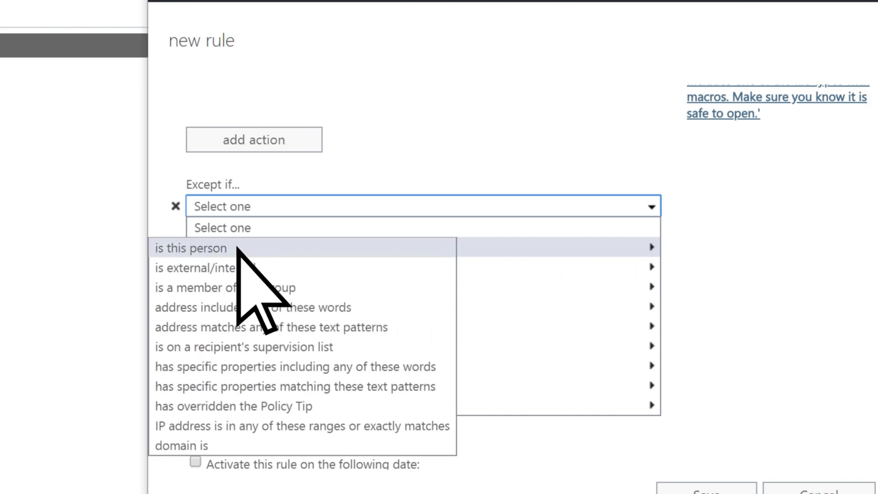
left_click(190, 247)
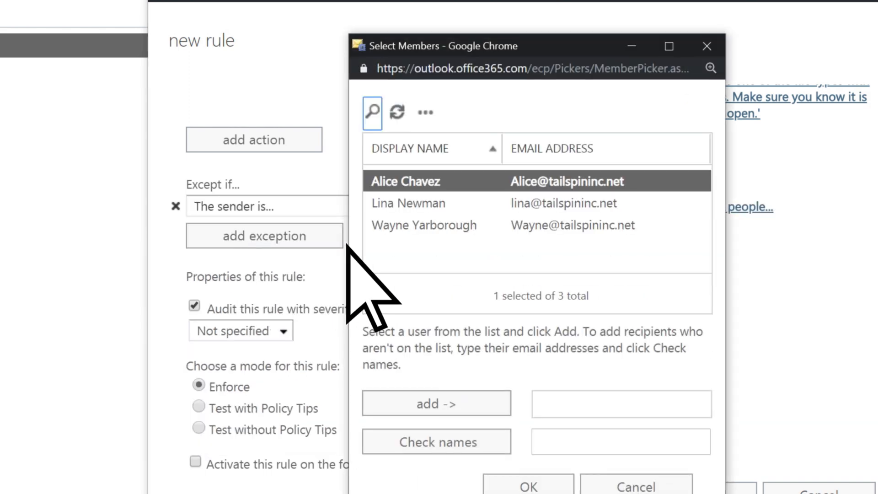
left_click(423, 225)
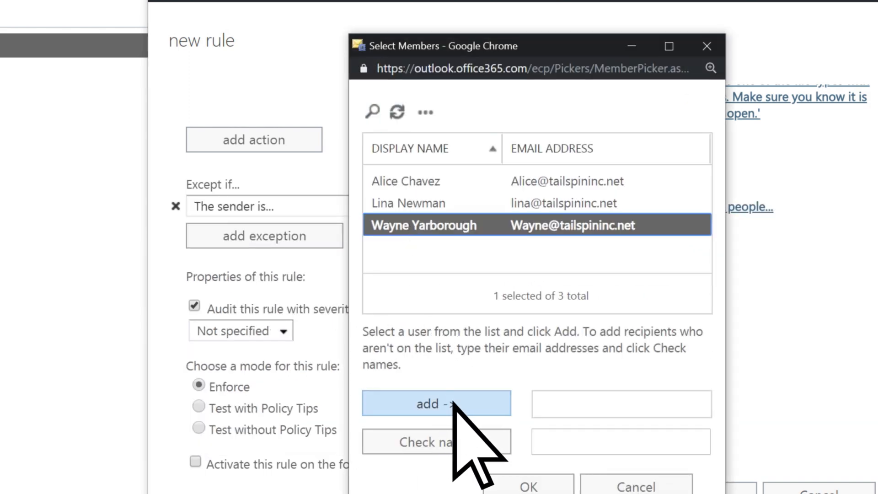
left_click(436, 402)
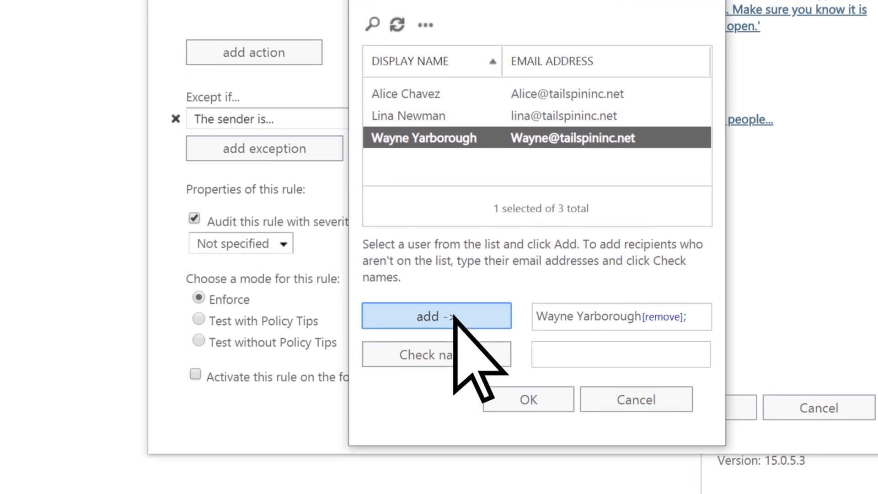
left_click(526, 399)
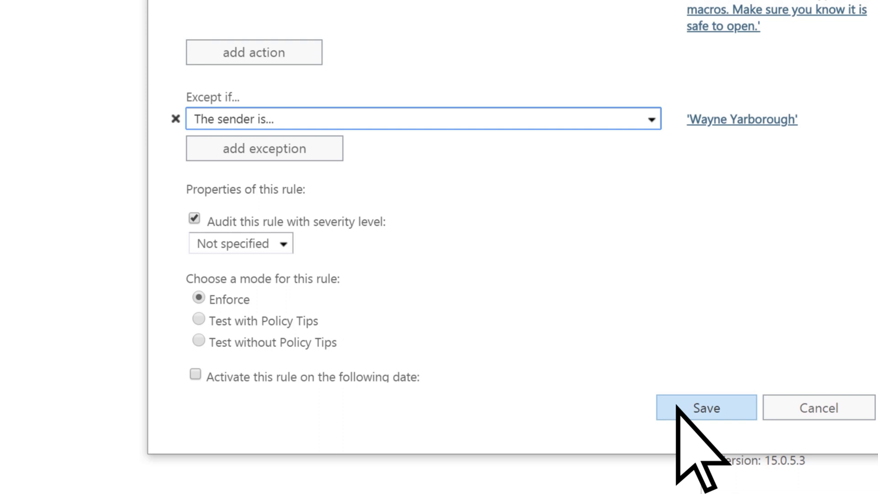
Save the ransom-warning rule, leaving its summary showing
left_click(707, 407)
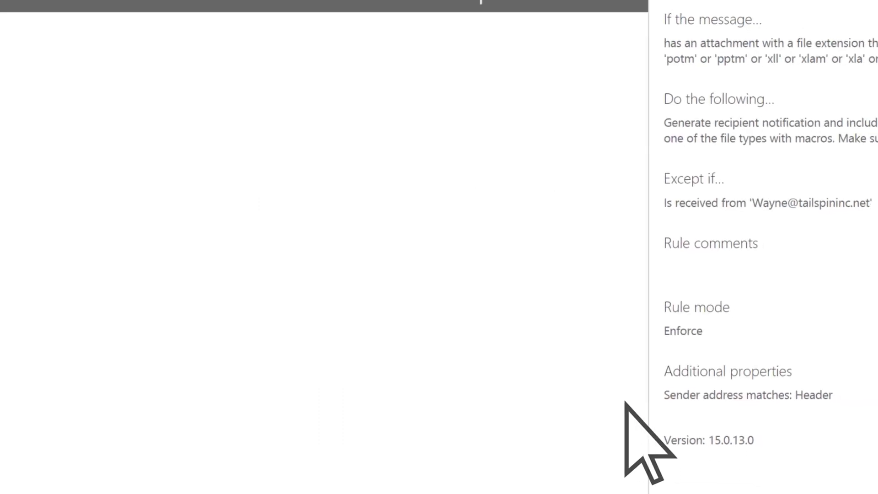